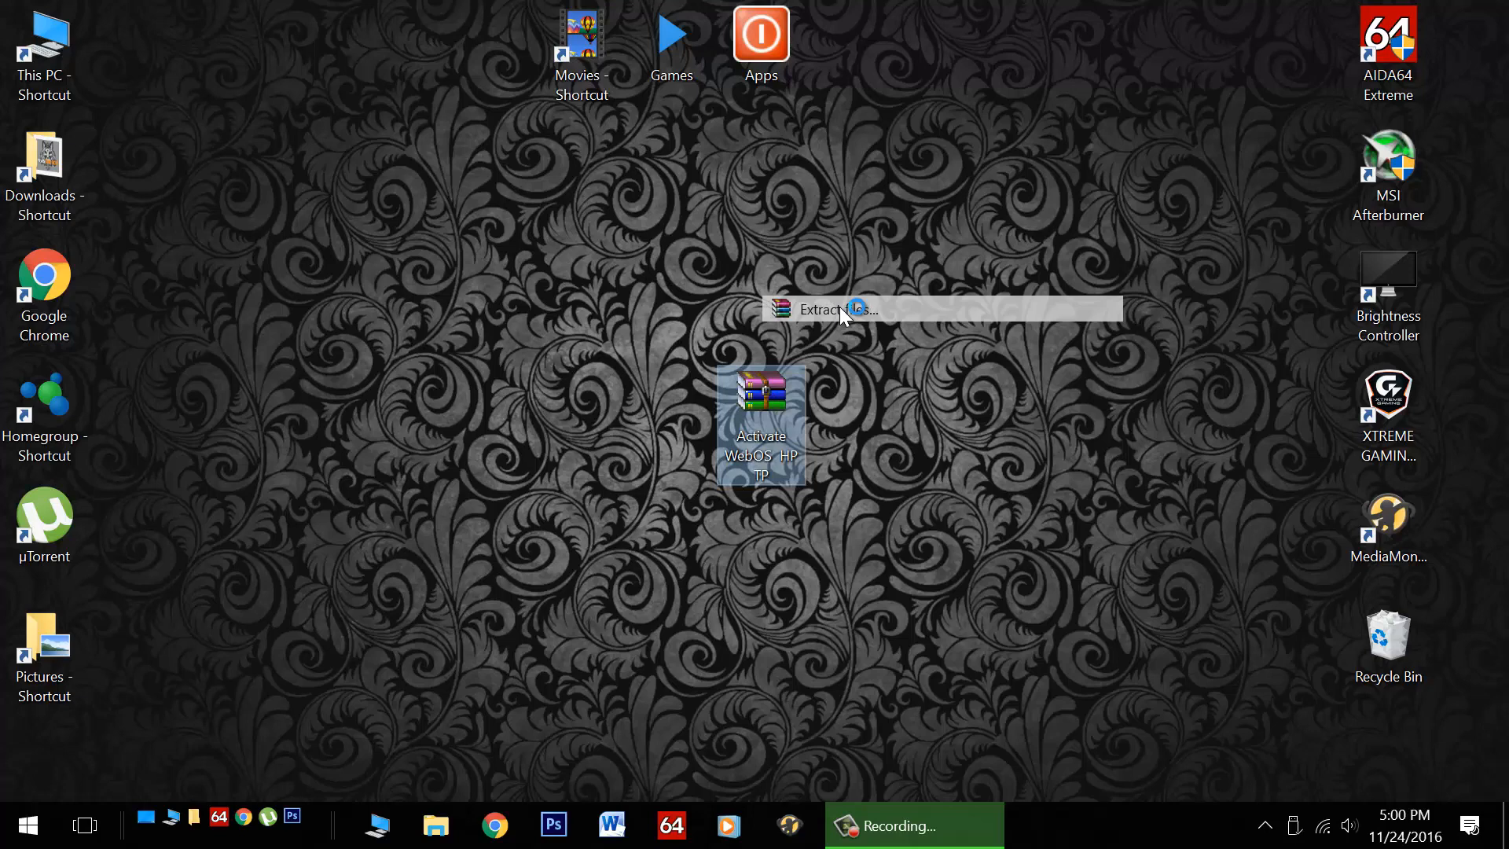
Extract the Activate WebOS HP TP archive to a desktop folder and view its contents
left_click(844, 308)
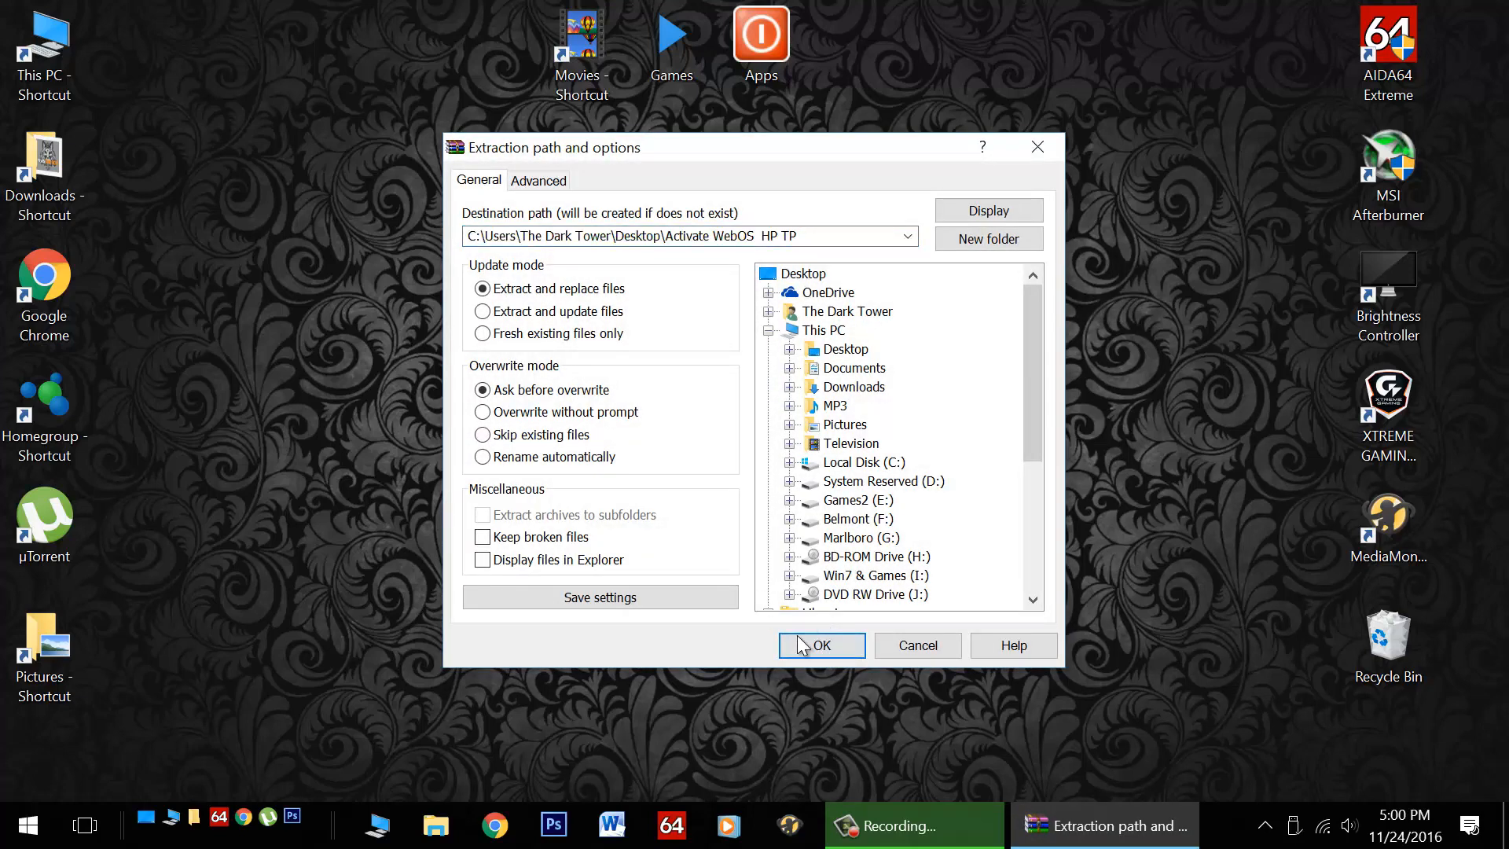
left_click(822, 645)
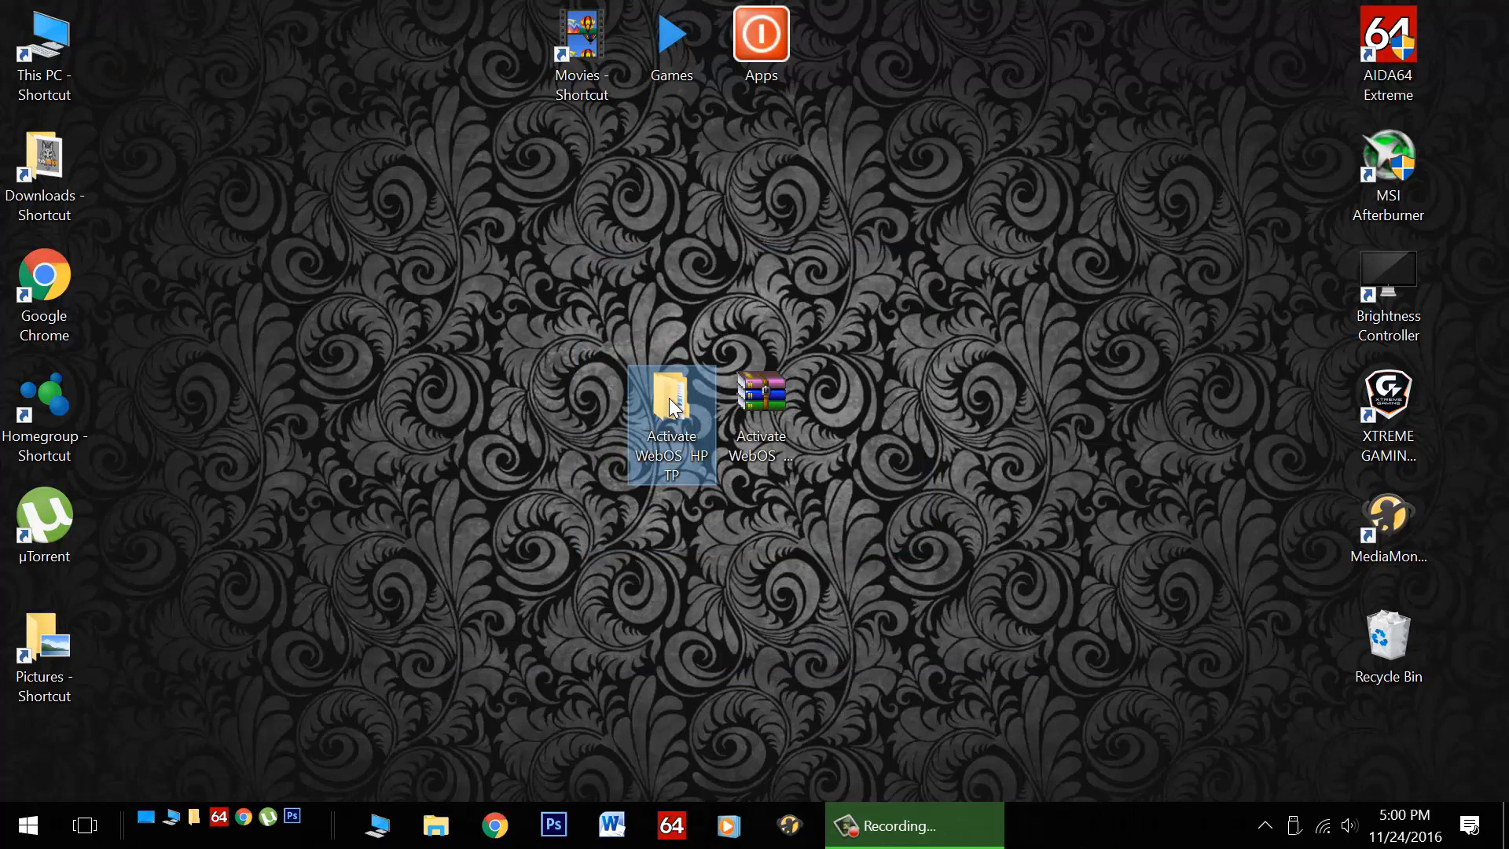
double_click(673, 404)
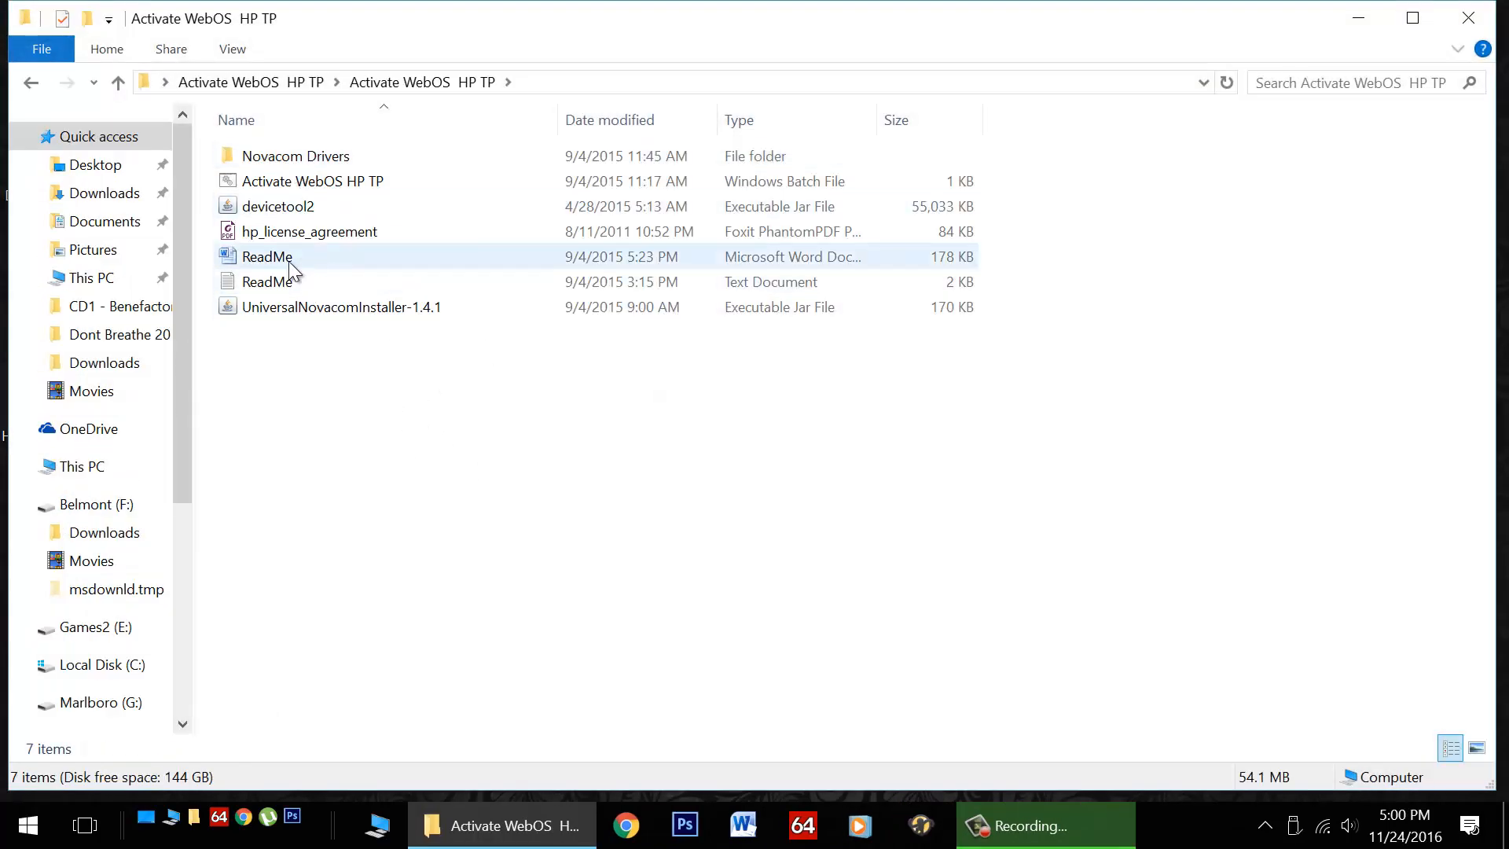
Follow the ReadMe's Java link, download the Java setup and start its installation
double_click(266, 256)
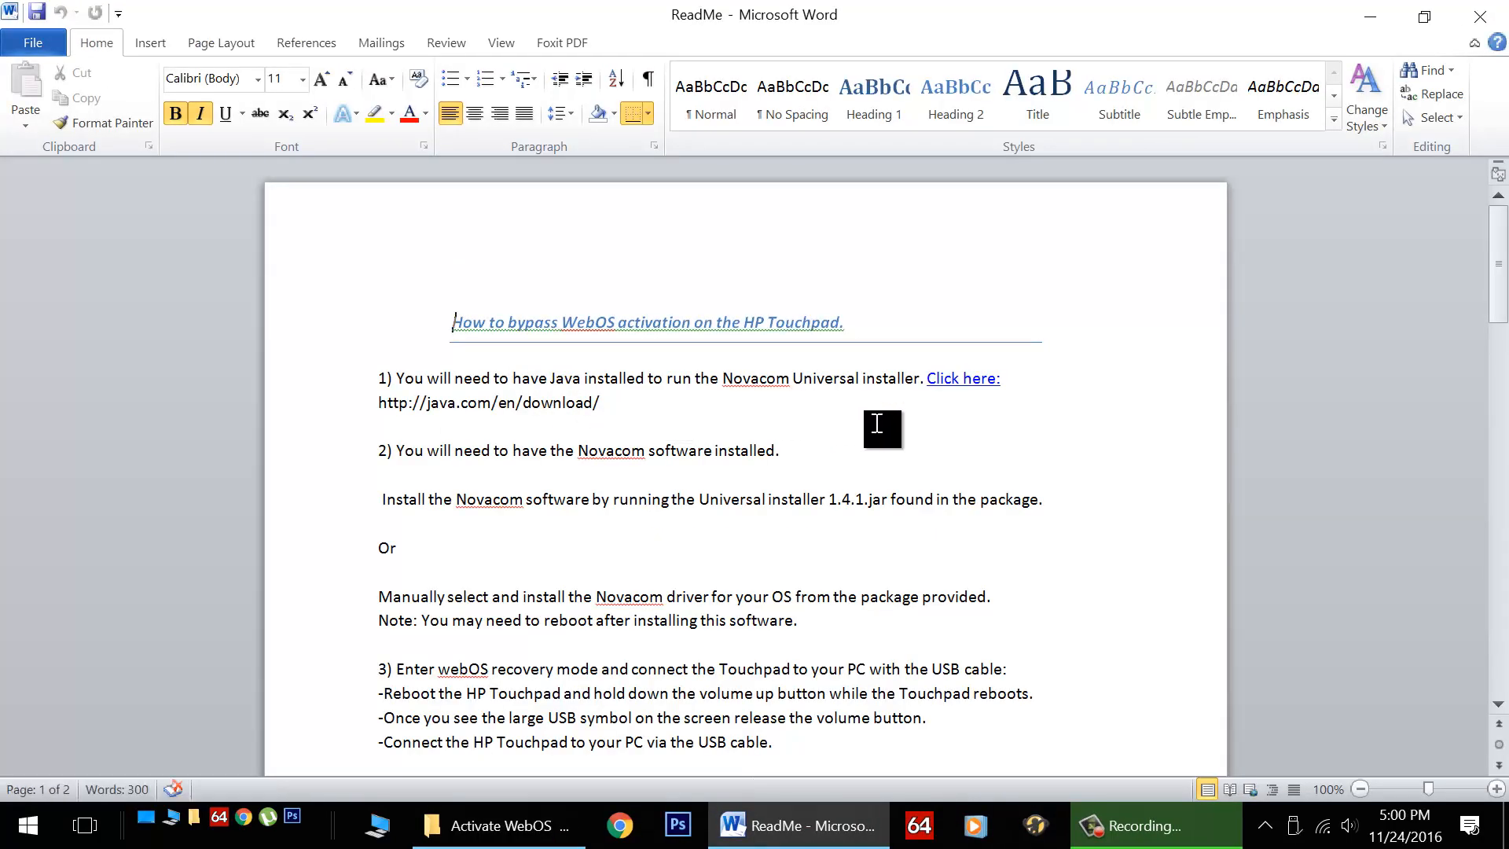
mouse_move(954, 384)
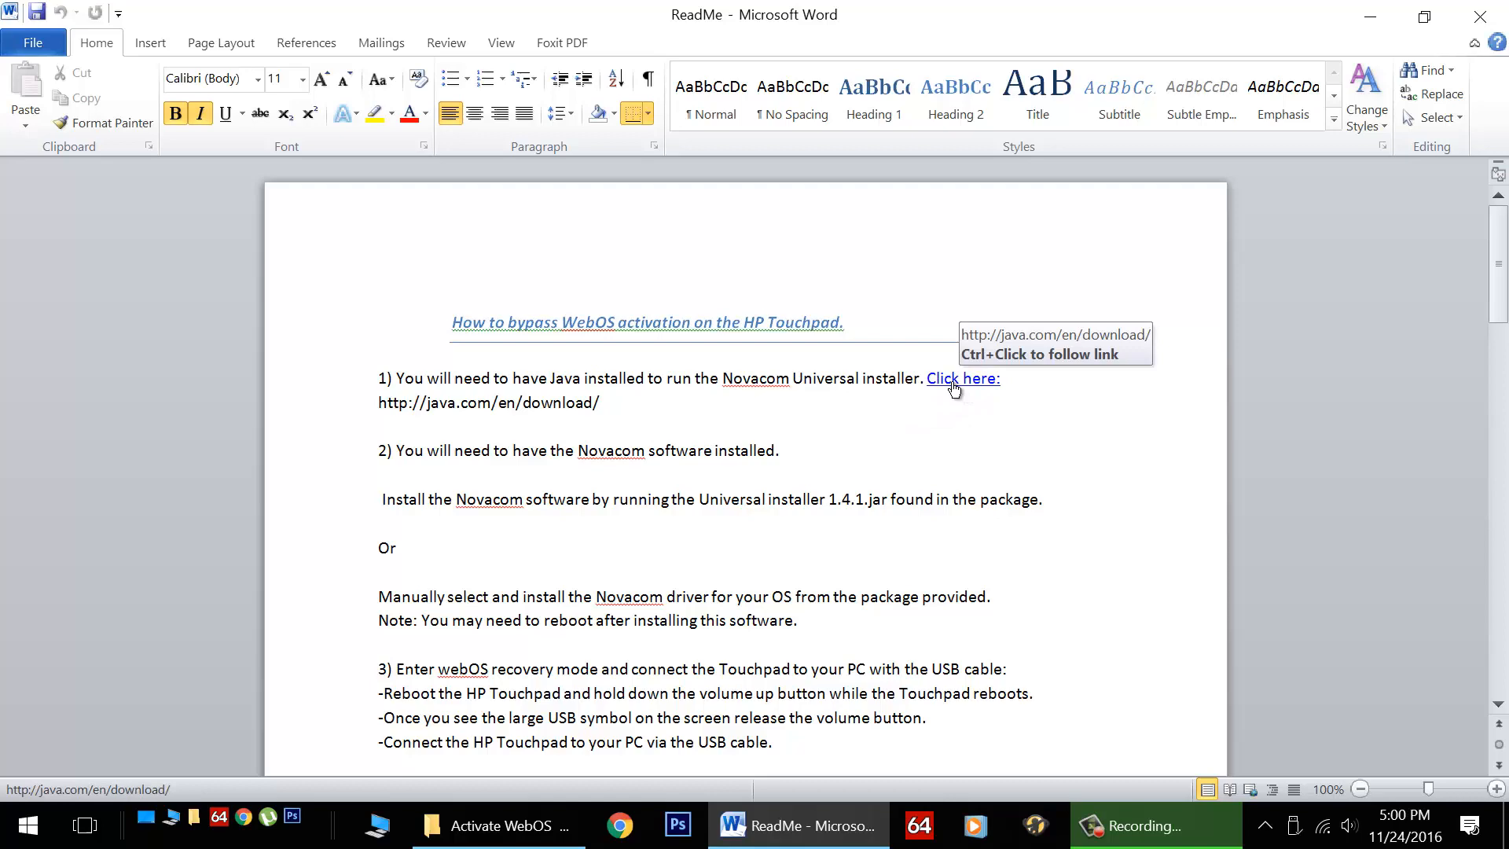
left_click(962, 377)
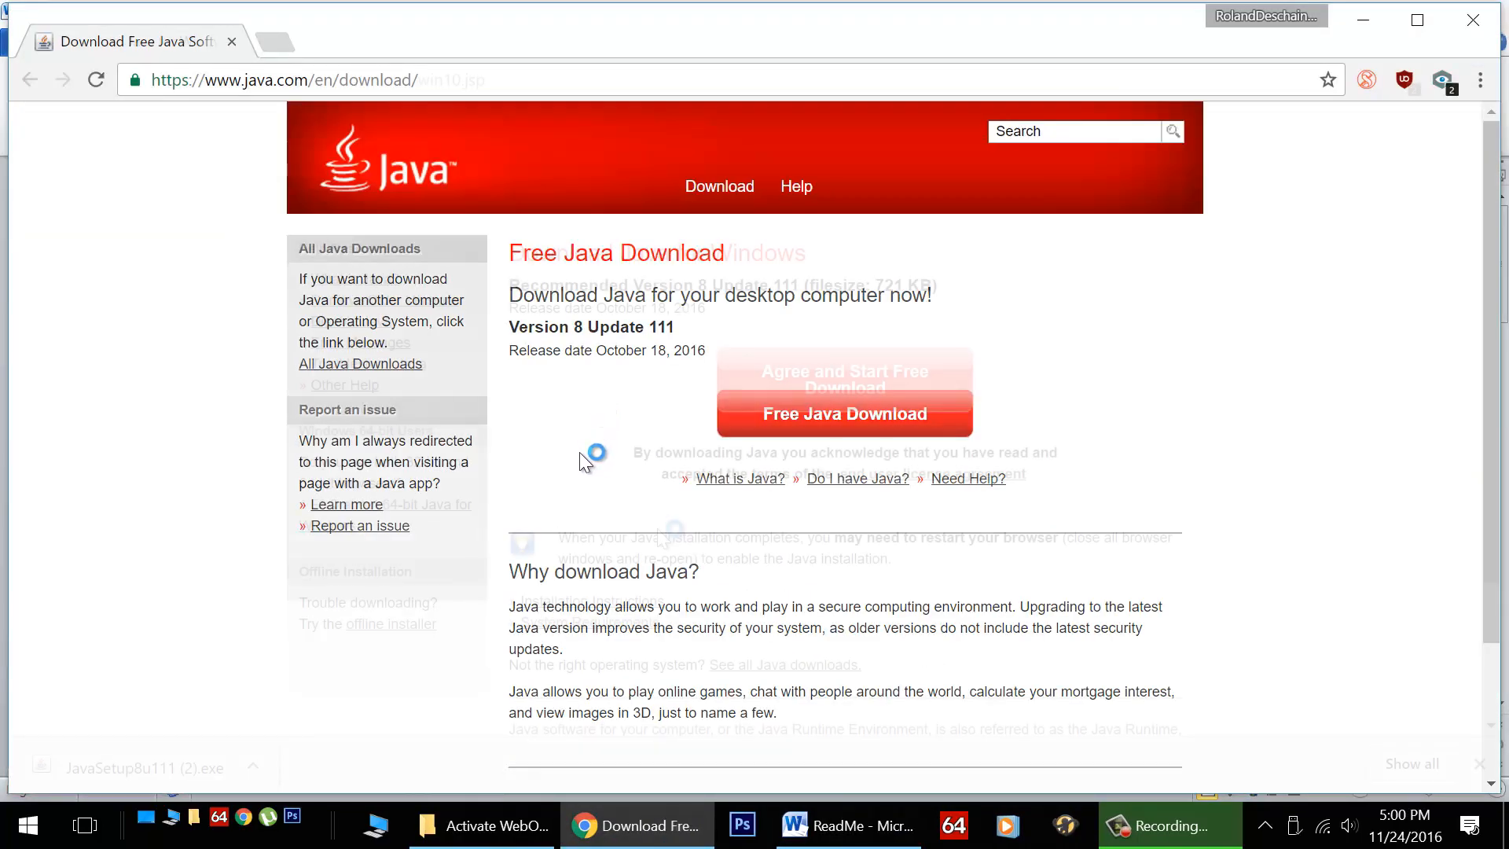
left_click(144, 767)
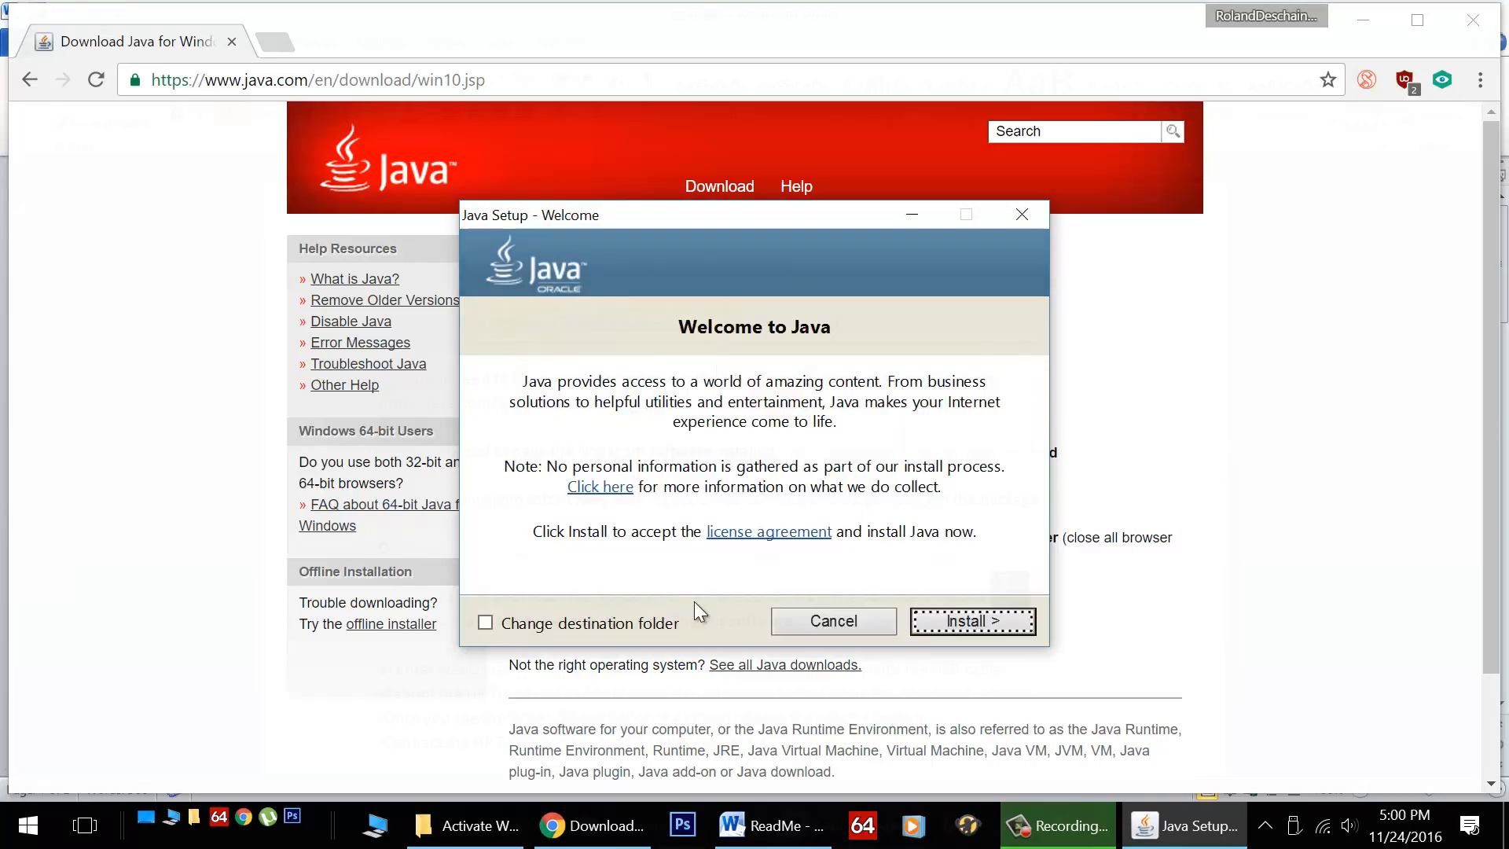
left_click(781, 824)
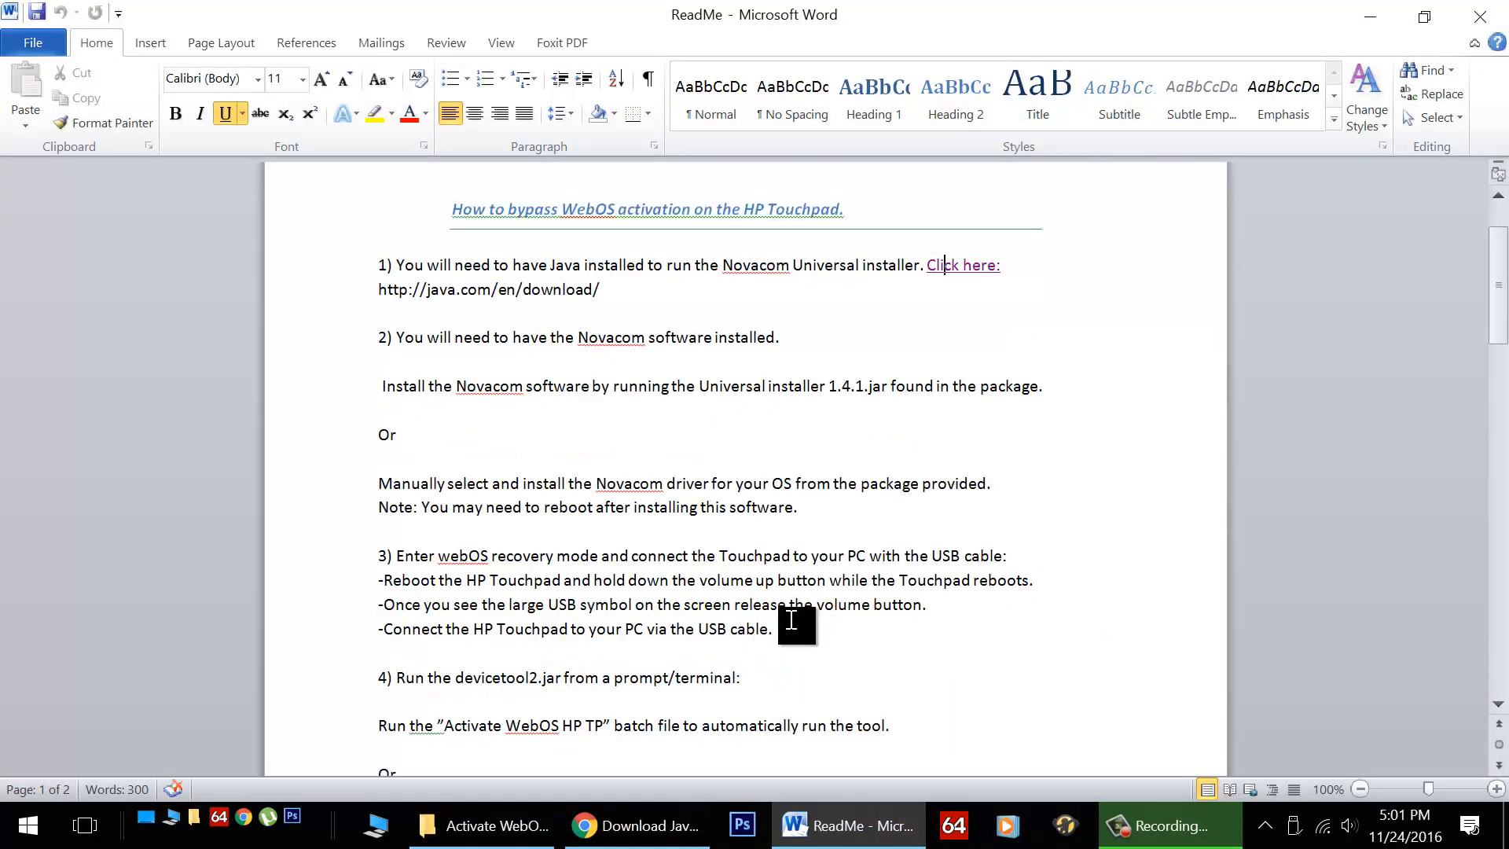
mouse_move(490, 406)
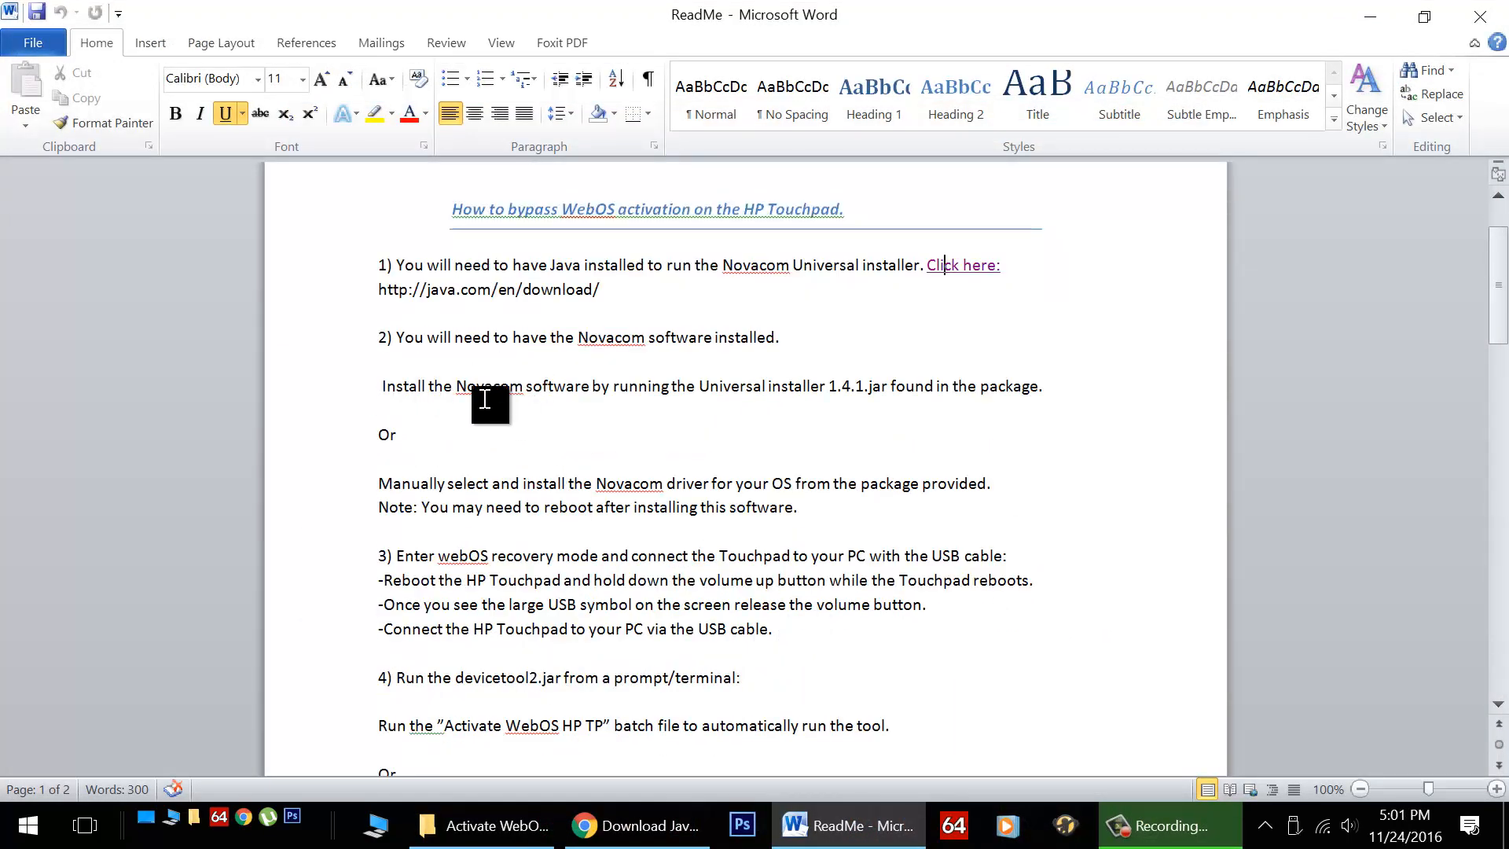
mouse_move(1054, 396)
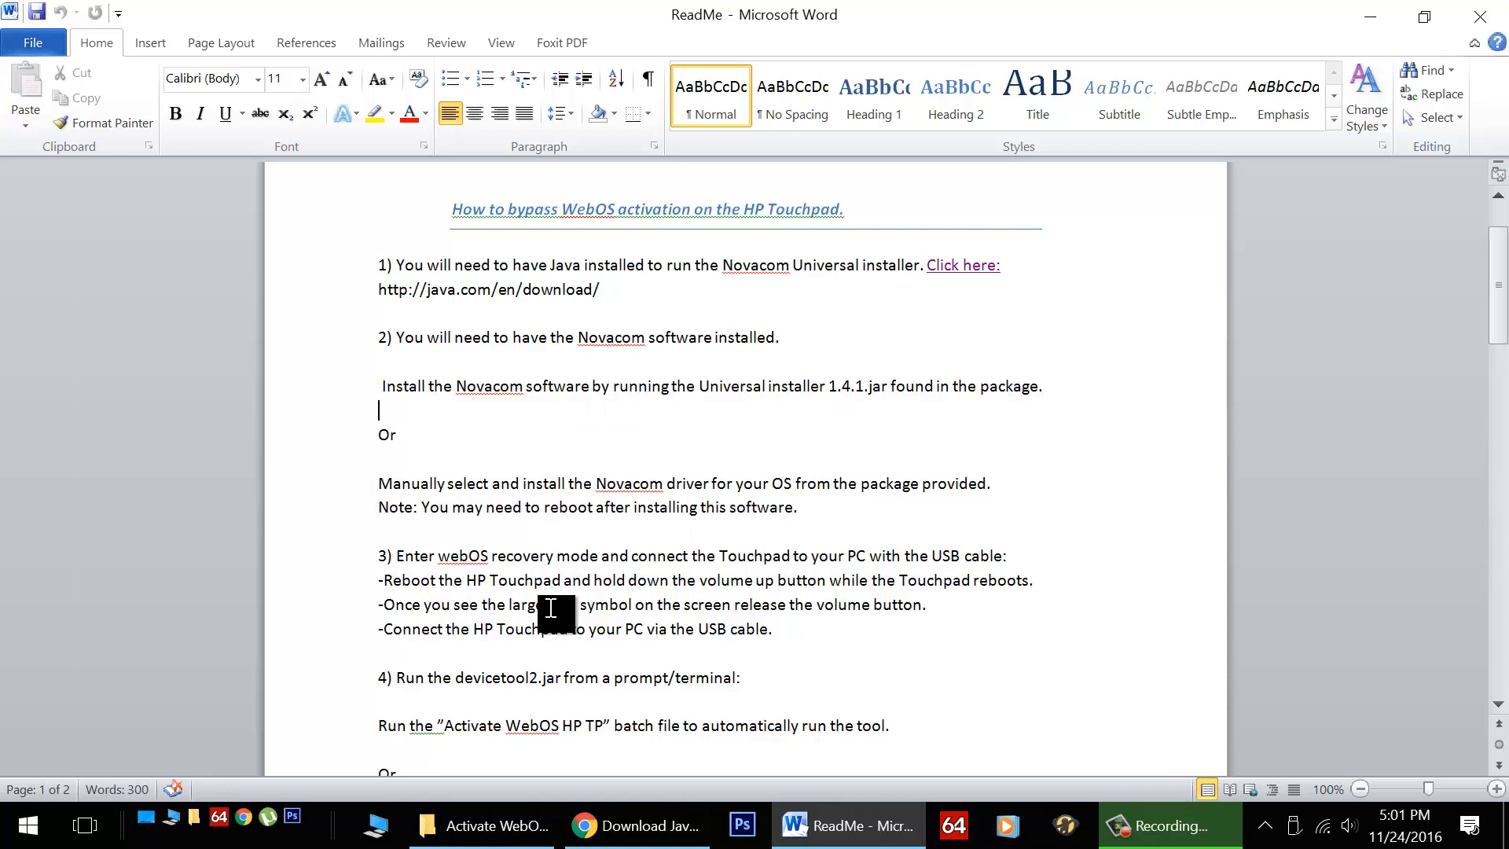
Launch UniversalNovacomInstaller-1.4.1 from the package folder and start the Novacom driver download
left_click(488, 825)
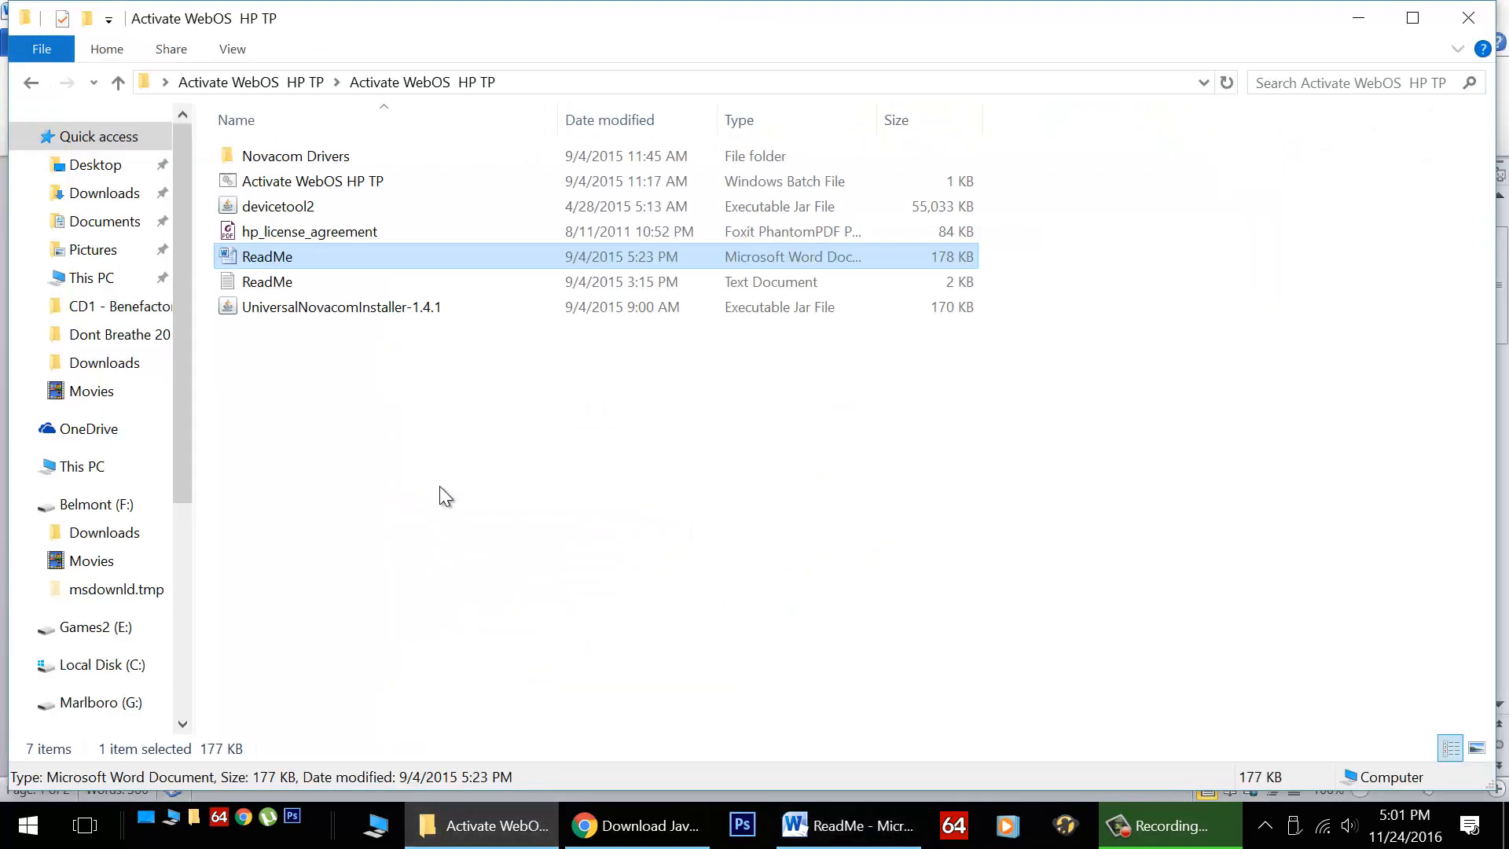
mouse_move(380, 298)
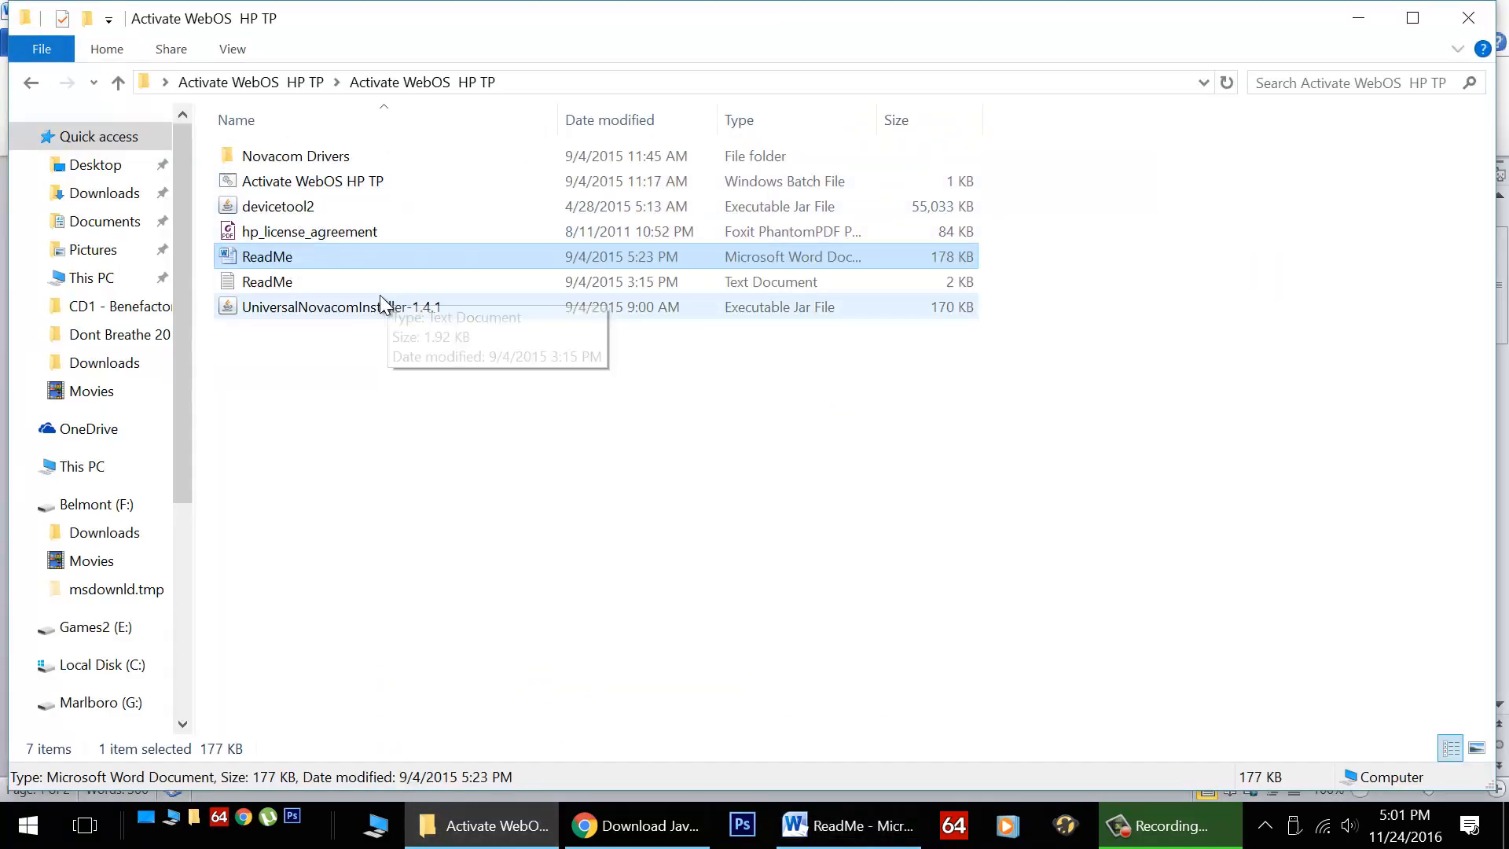
left_click(340, 307)
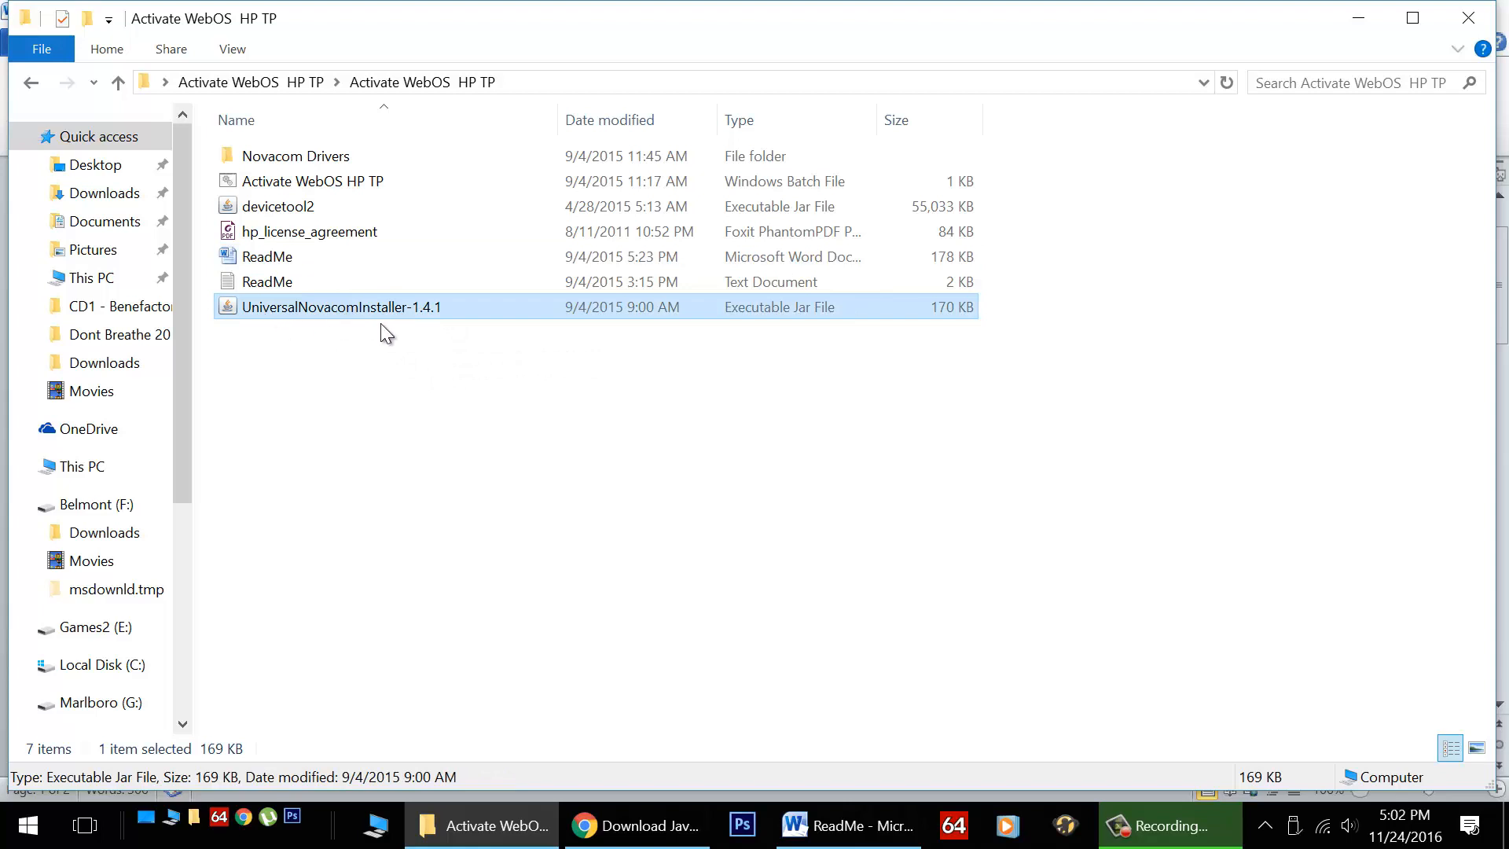
double_click(343, 308)
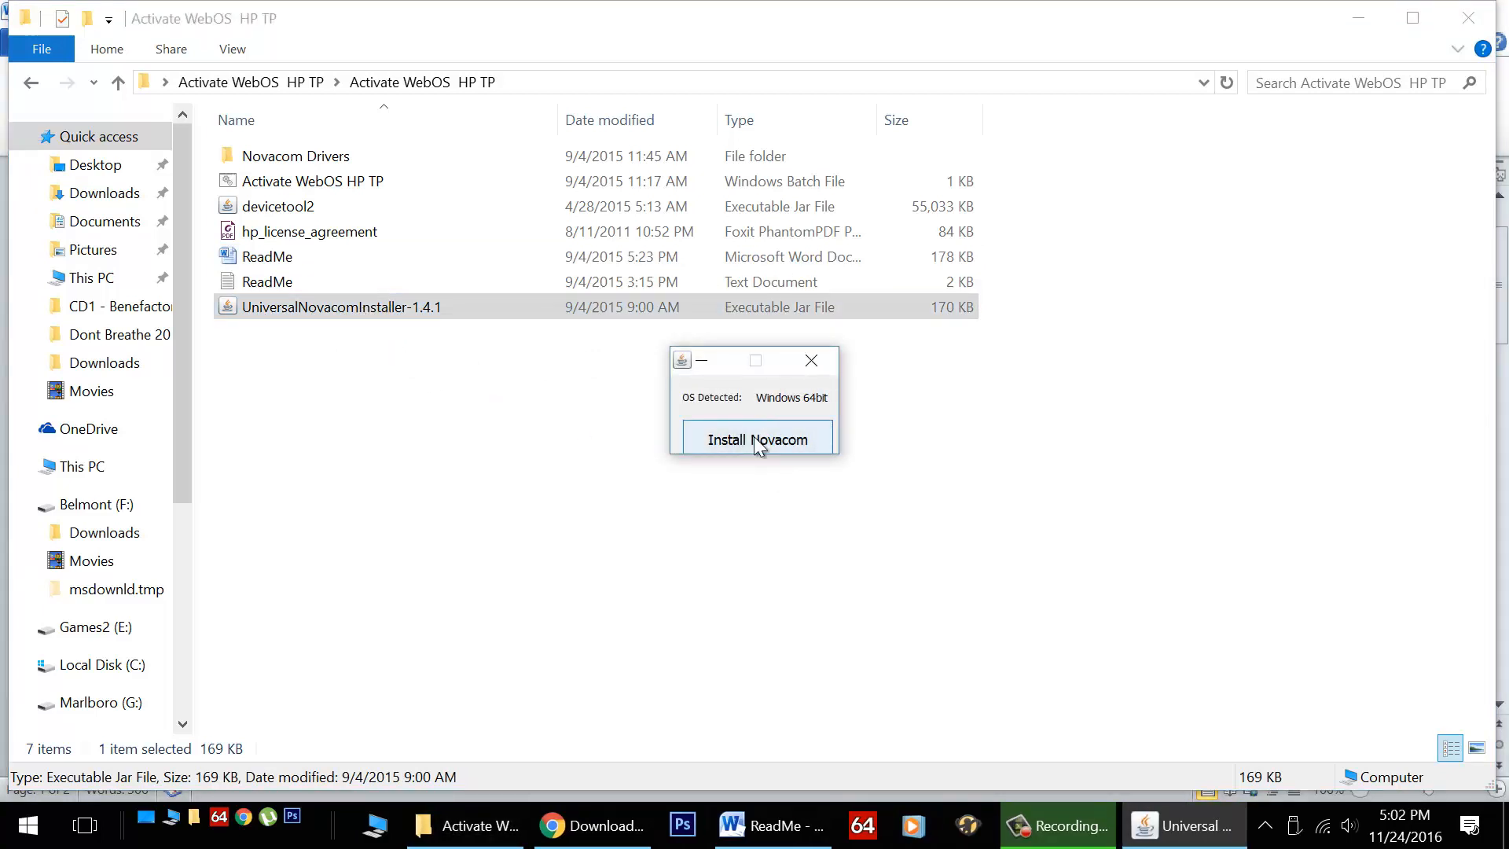
left_click(758, 440)
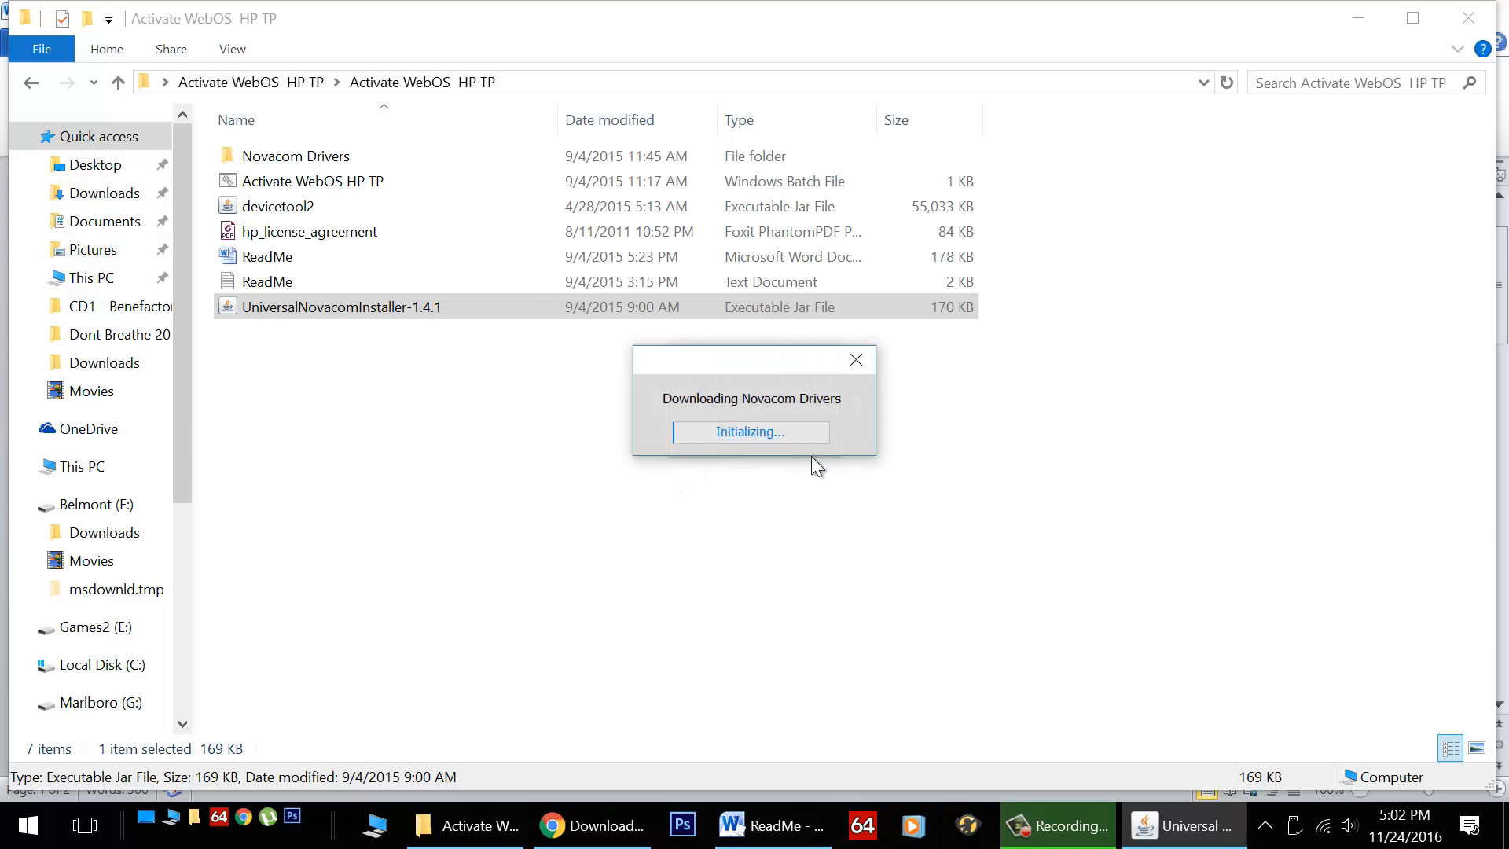